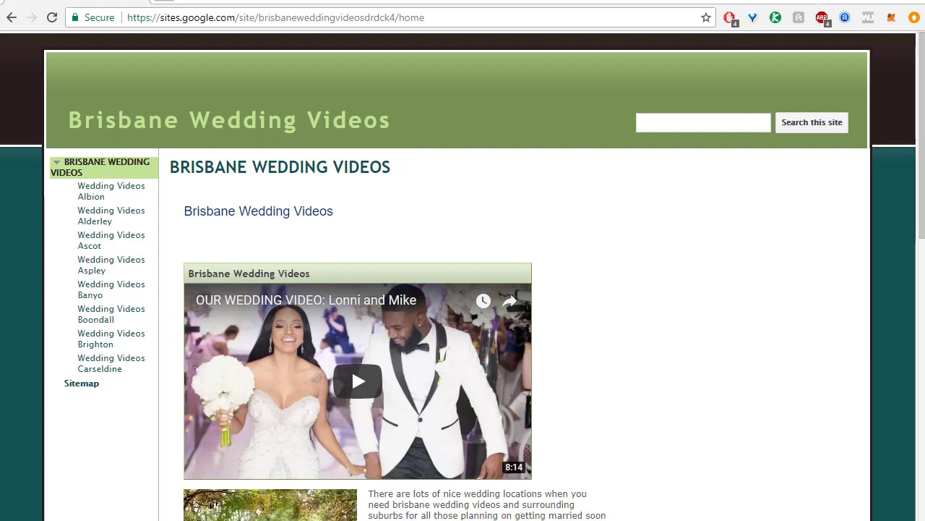
mouse_move(629, 257)
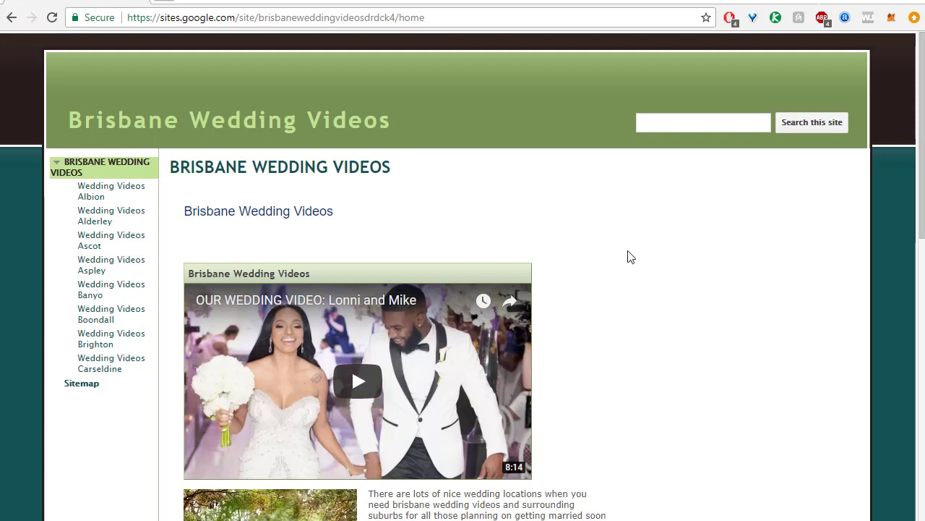
mouse_move(447, 78)
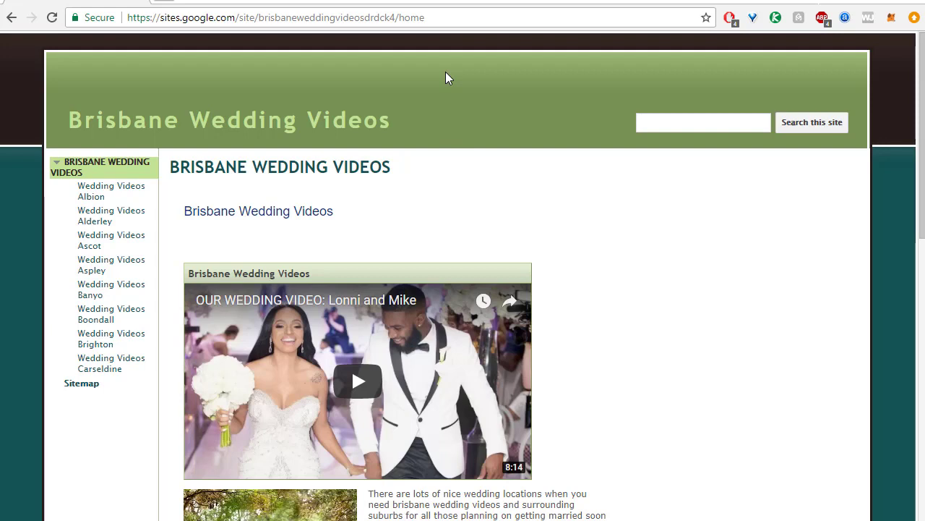
Trim 'home' from the Brisbane Wedding Videos site URL and paste the root address into the text file.
double_click(410, 17)
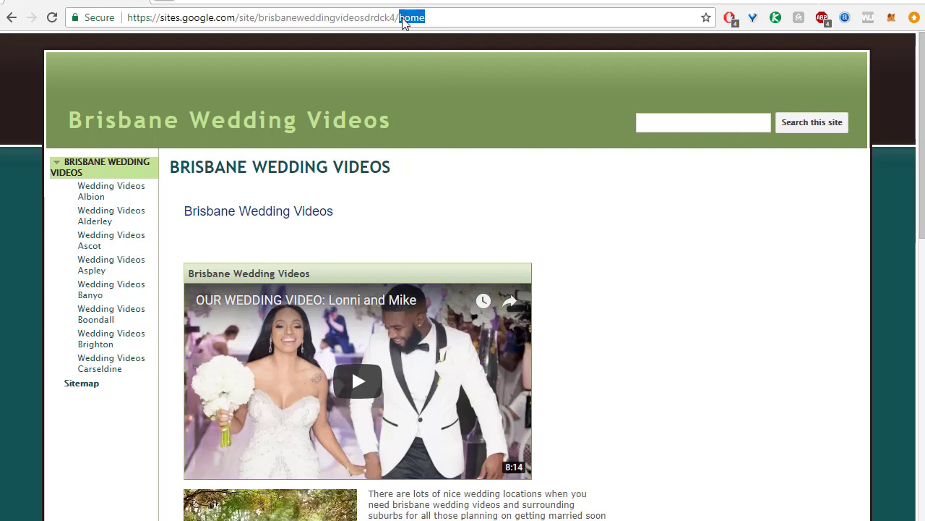
key("Return")
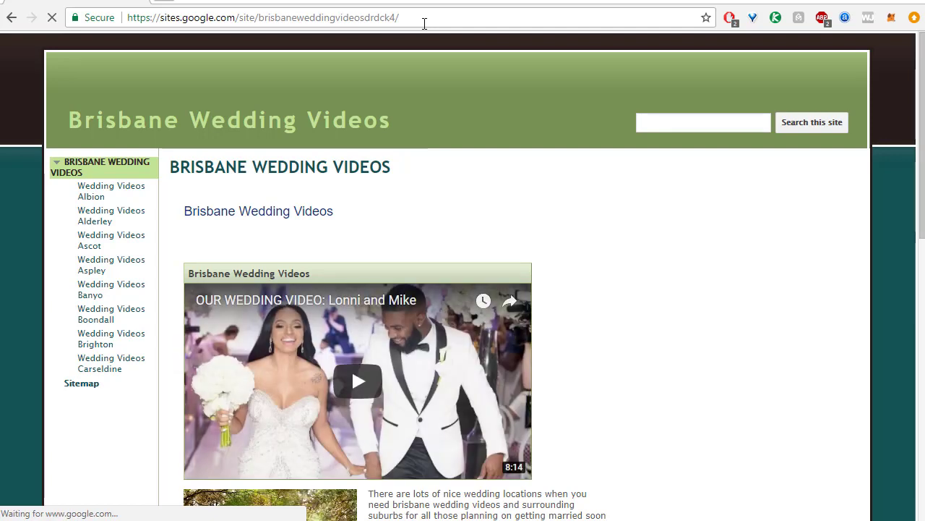
left_click(263, 18)
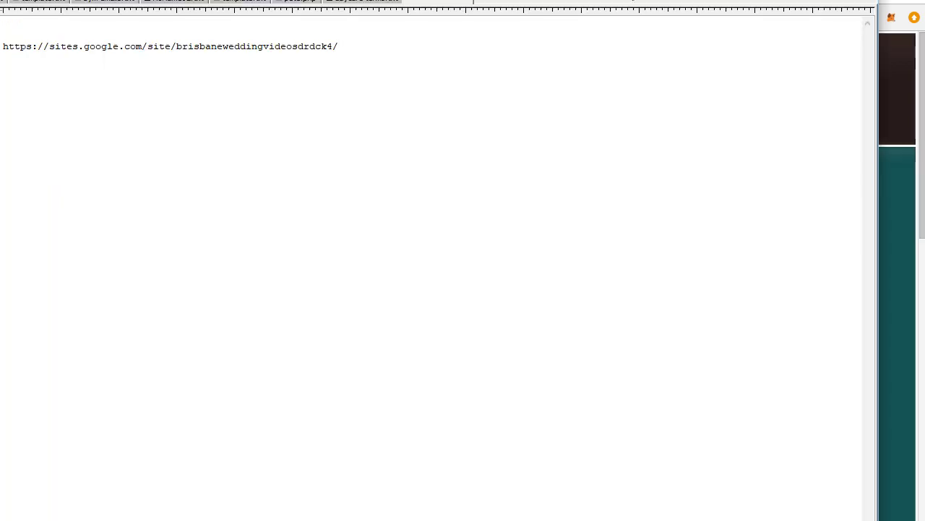
type("https://sites.google.com/site/brisbaneweddingvideosdrdck4/home")
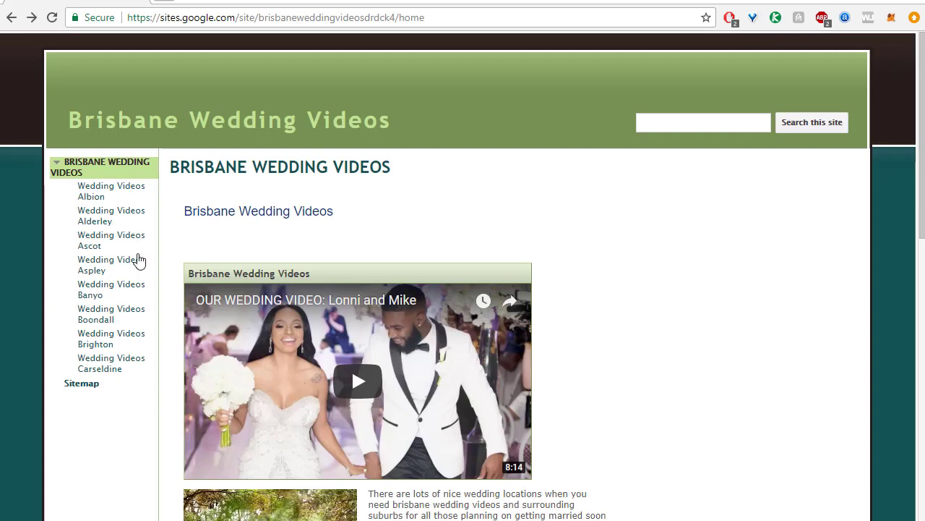
Show the site's sitemap as a flat list of all nine pages and select its address.
left_click(81, 383)
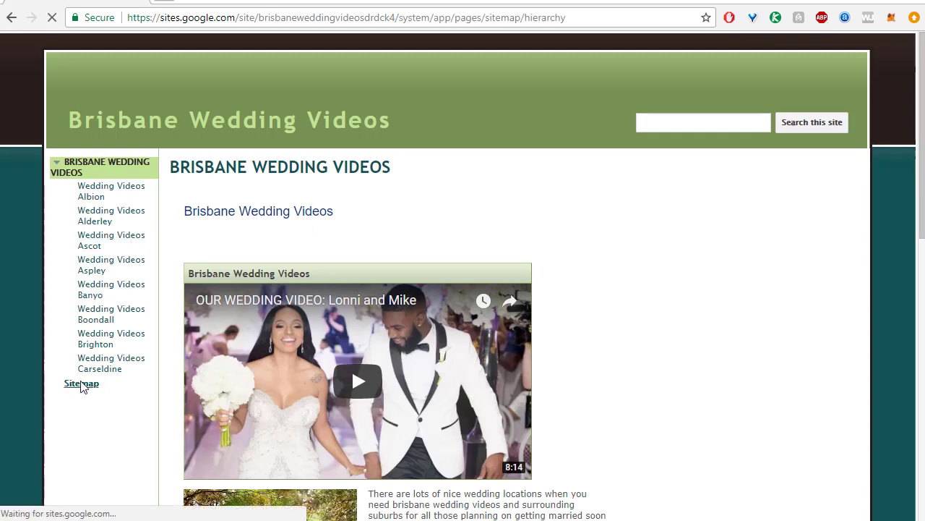
left_click(81, 383)
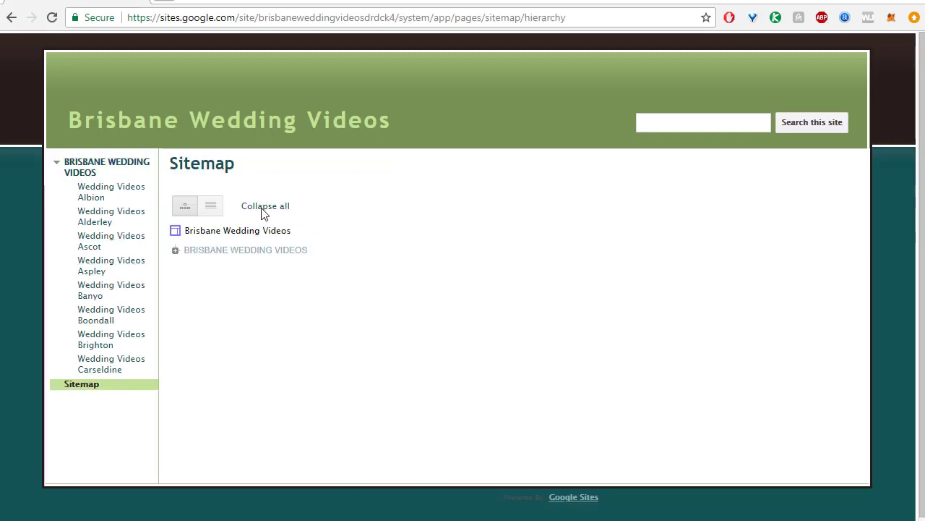
left_click(211, 205)
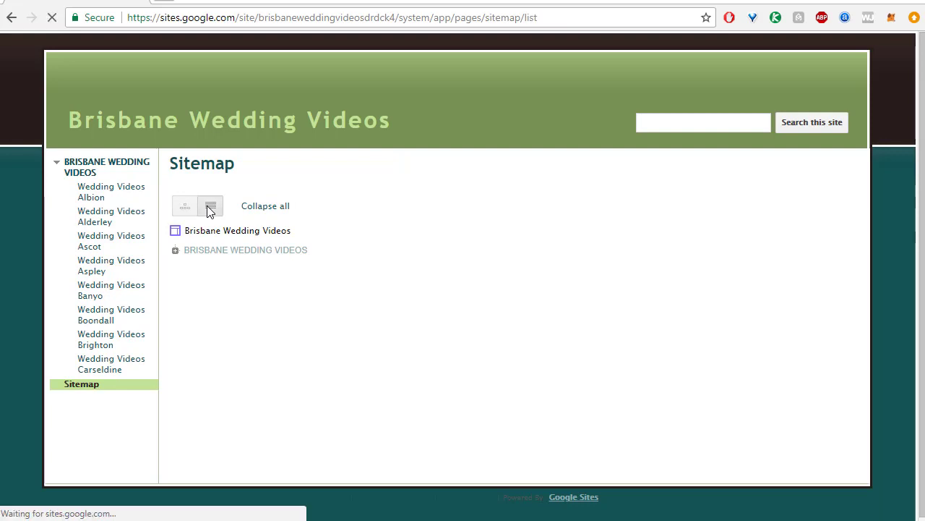
left_click(212, 206)
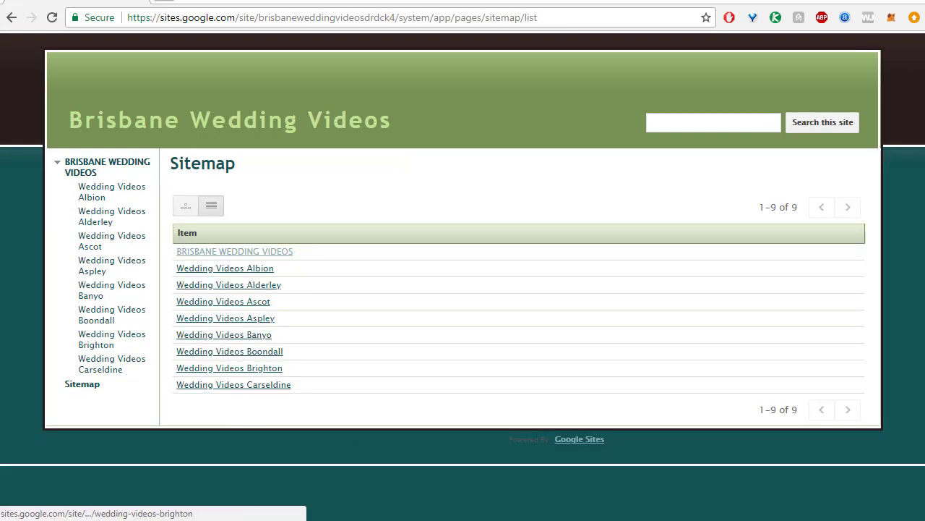
left_click(332, 17)
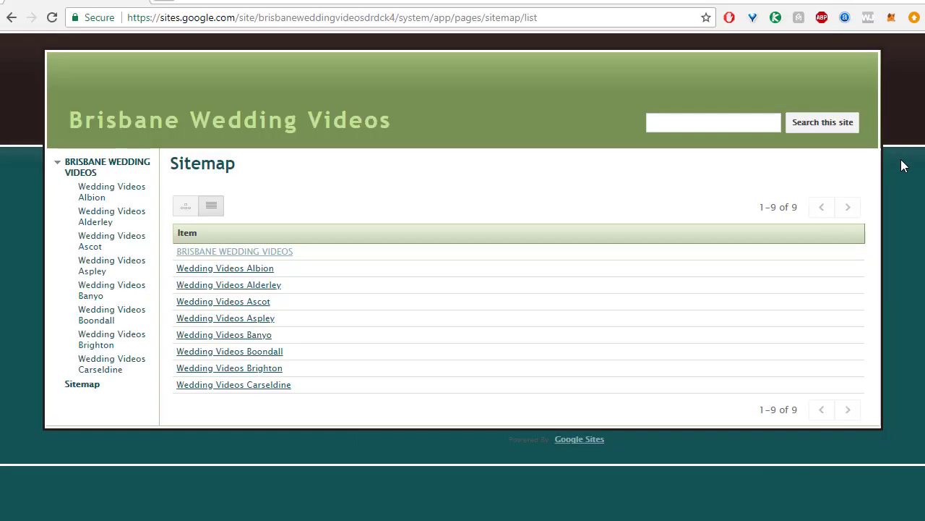
mouse_move(317, 178)
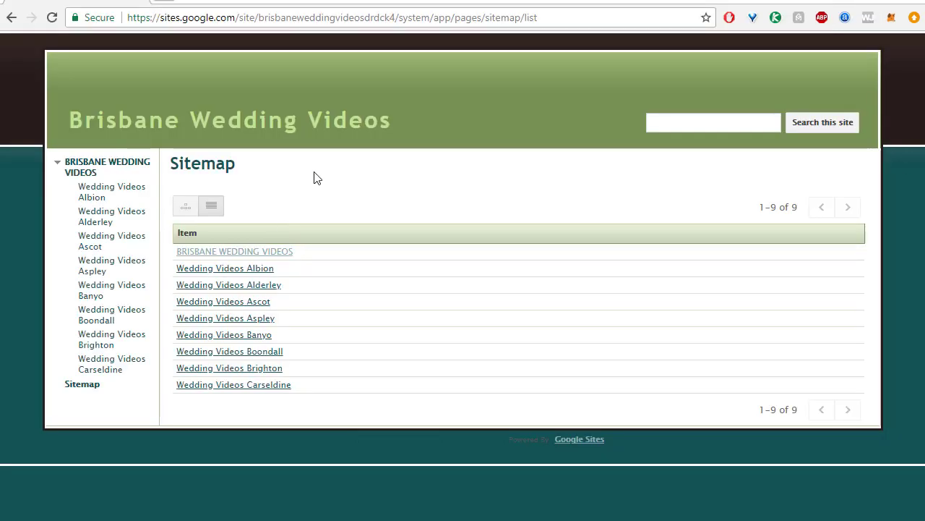
mouse_move(302, 162)
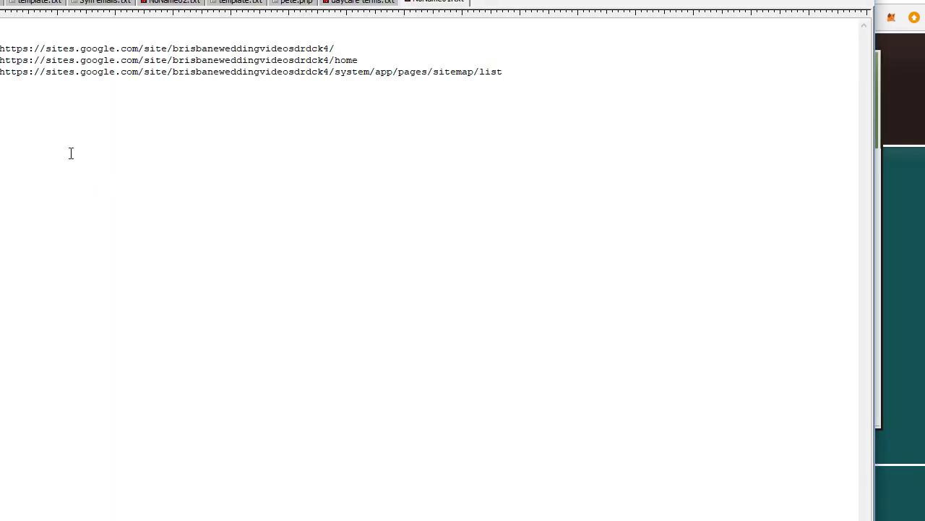
Add the athleisure site's /system/feeds/sitemap address to the text file alongside the Brisbane links.
type("https://sites.google.com/site/athleisurewearforwomenjx6i/system/feeds/sitemap")
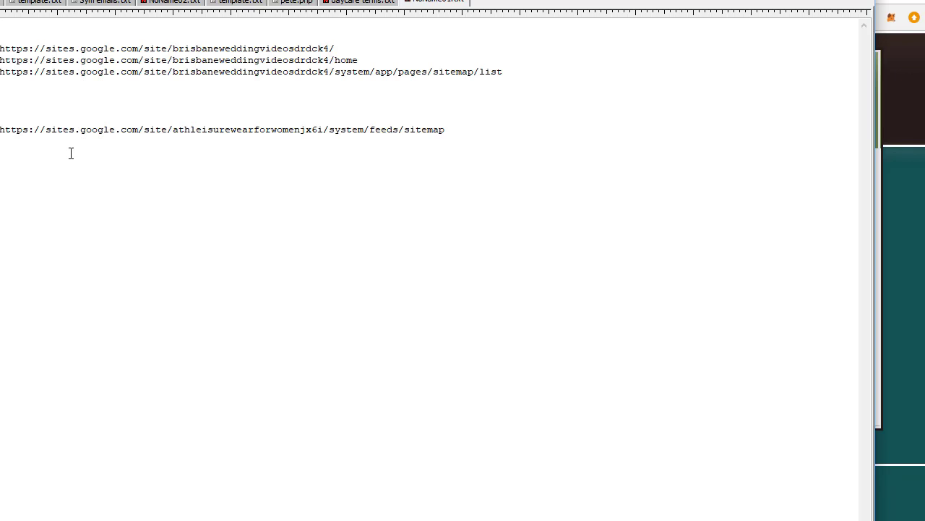
left_click_drag(342, 131, 445, 130)
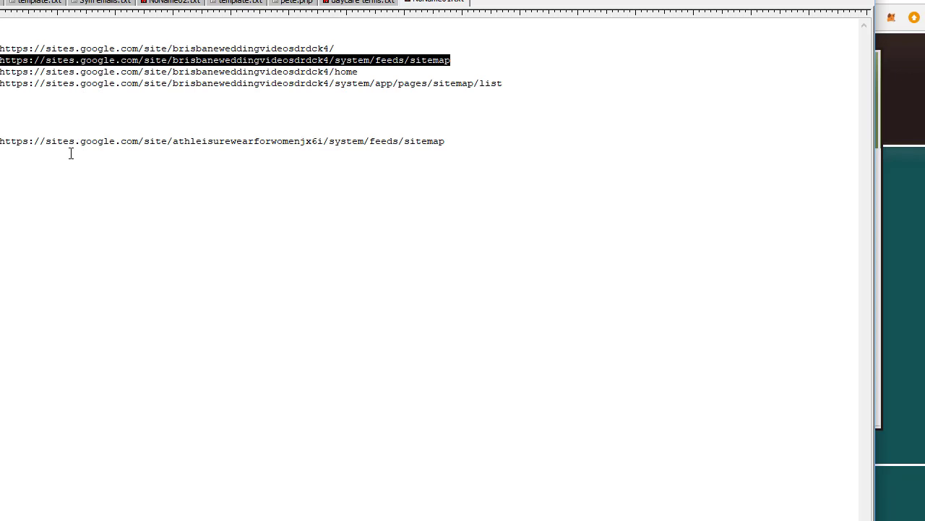
mouse_move(890, 205)
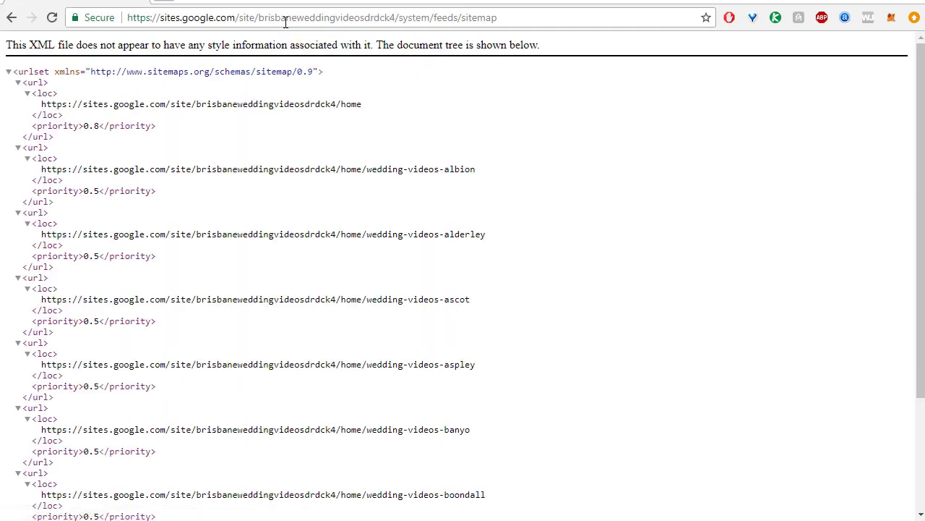
mouse_move(273, 162)
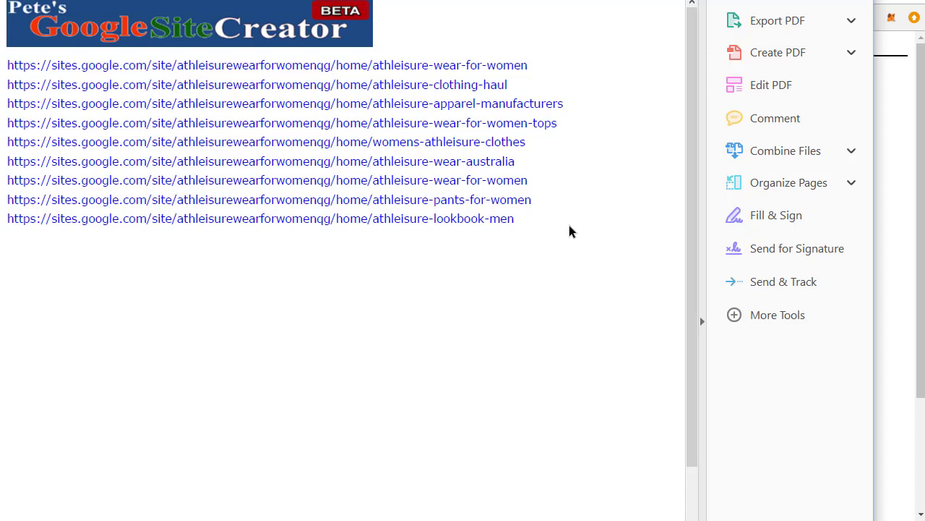
mouse_move(7, 75)
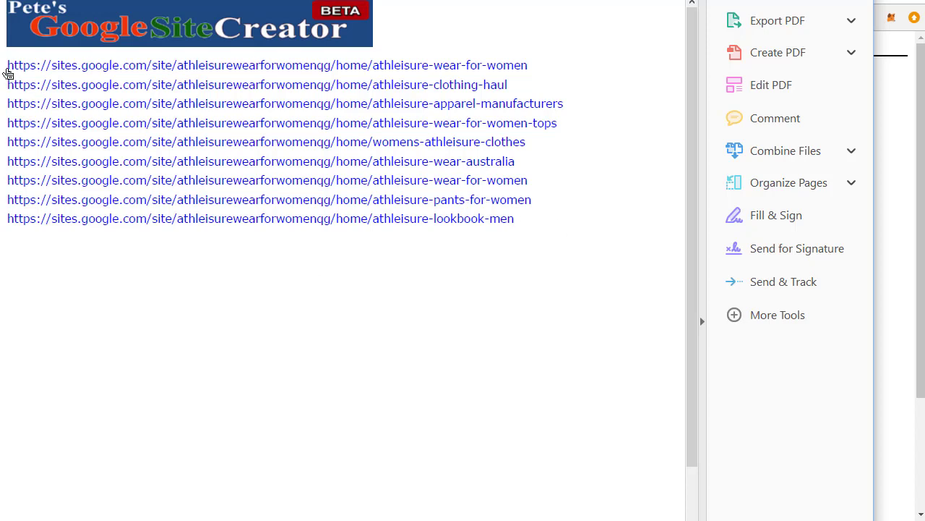
Select the nine athleisure page URLs listed in the Google Site Creator PDF.
left_click_drag(8, 65, 546, 218)
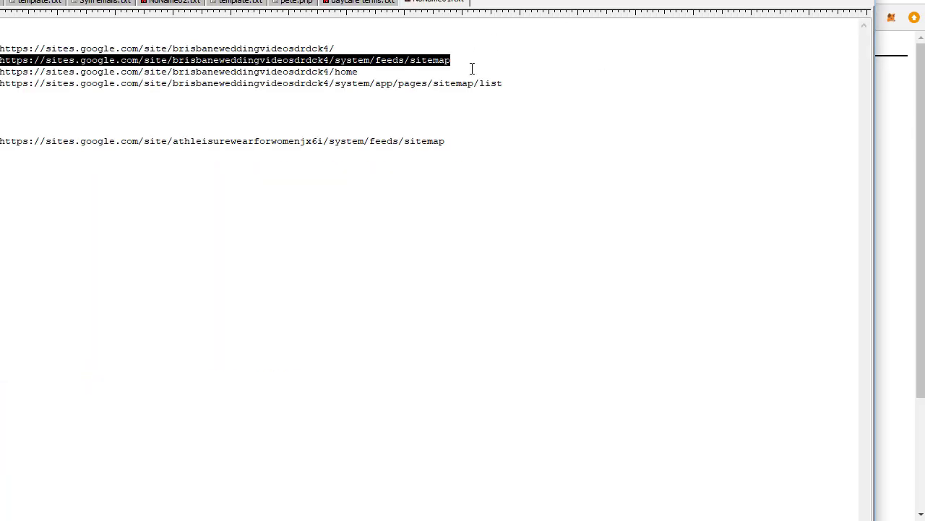
Paste the nine athleisure page URLs after the Brisbane links and select the collected URL list.
left_click(284, 49)
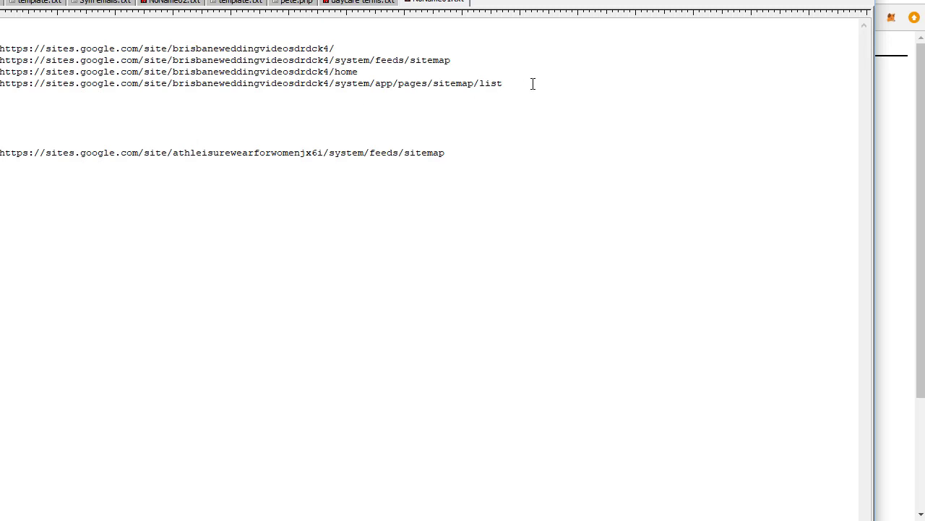
type("https://sites.google.com/site/athleisurewearforwomenqg/home/athleisure-wear-for-women")
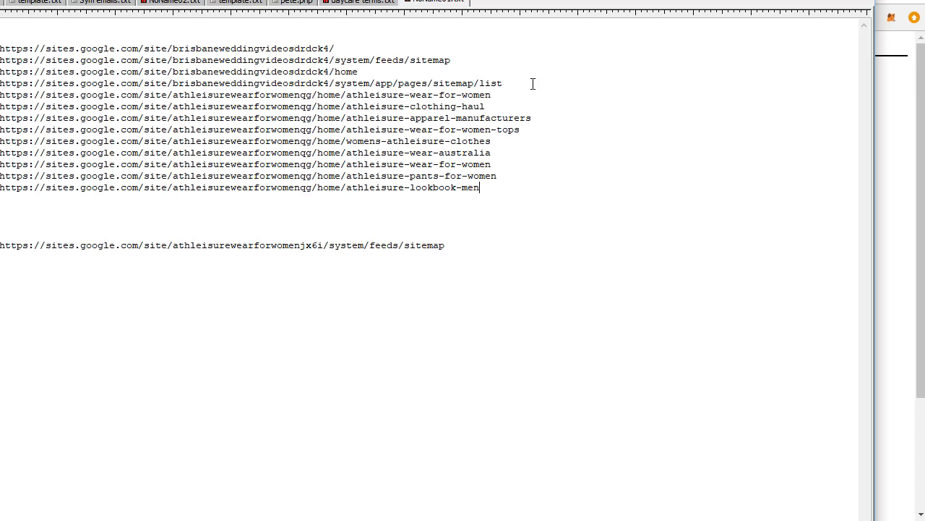
left_click_drag(347, 73, 480, 188)
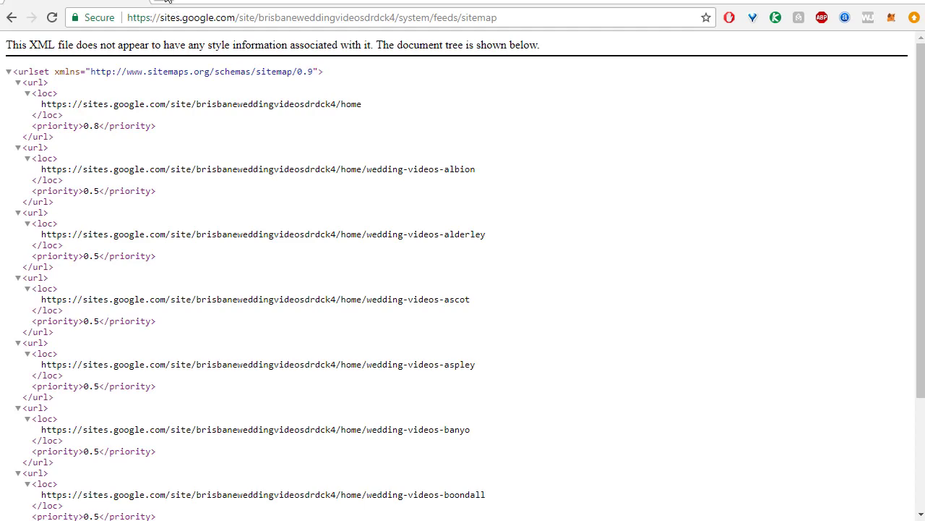
Go to peterdrew.net ping services and load the masspinger.com bulk ping tool.
type("peterdrew.net/pingservices/")
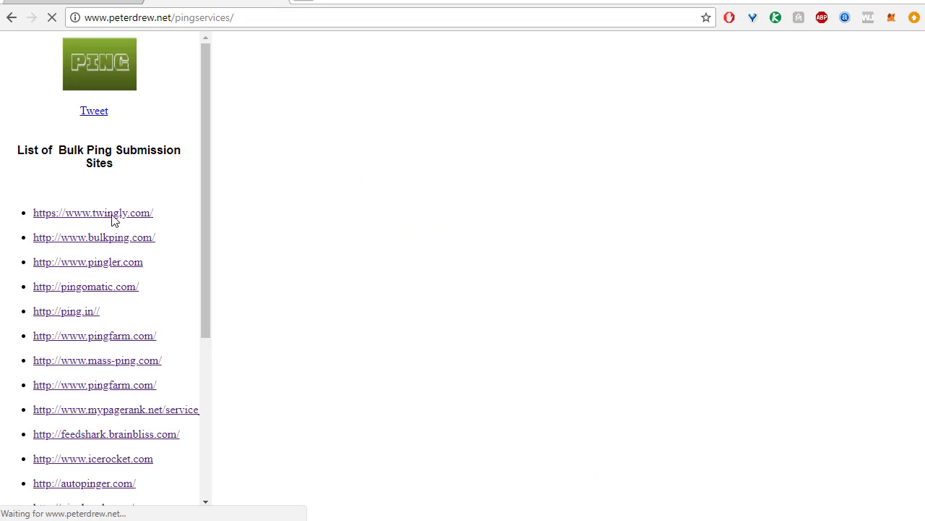
mouse_move(89, 262)
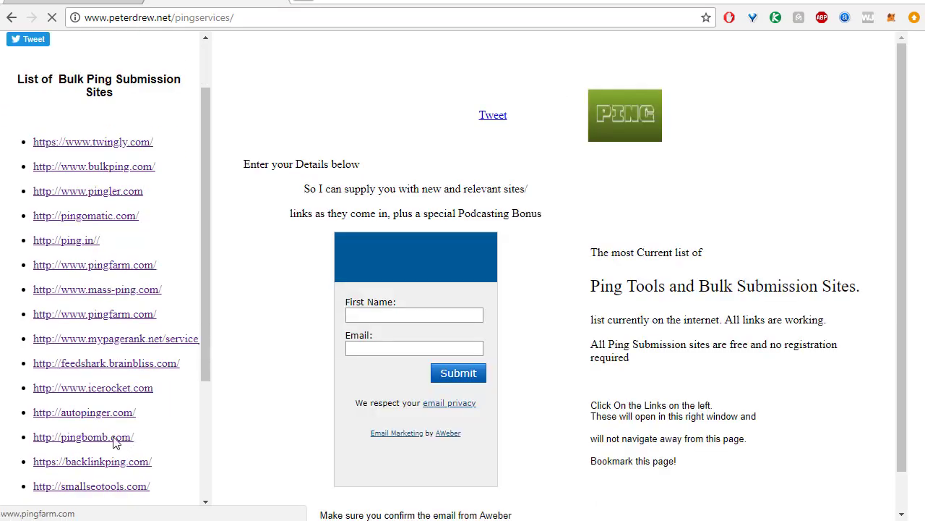
scroll("down", 3)
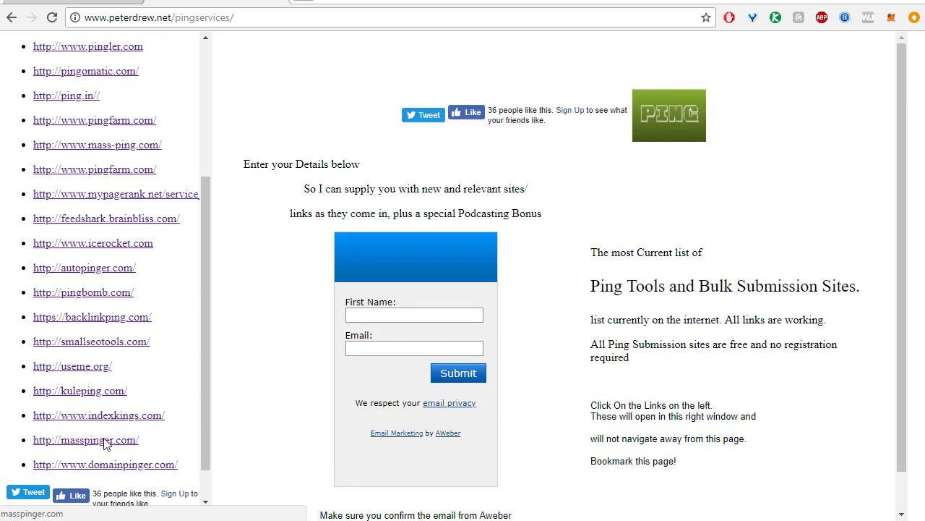
left_click(85, 440)
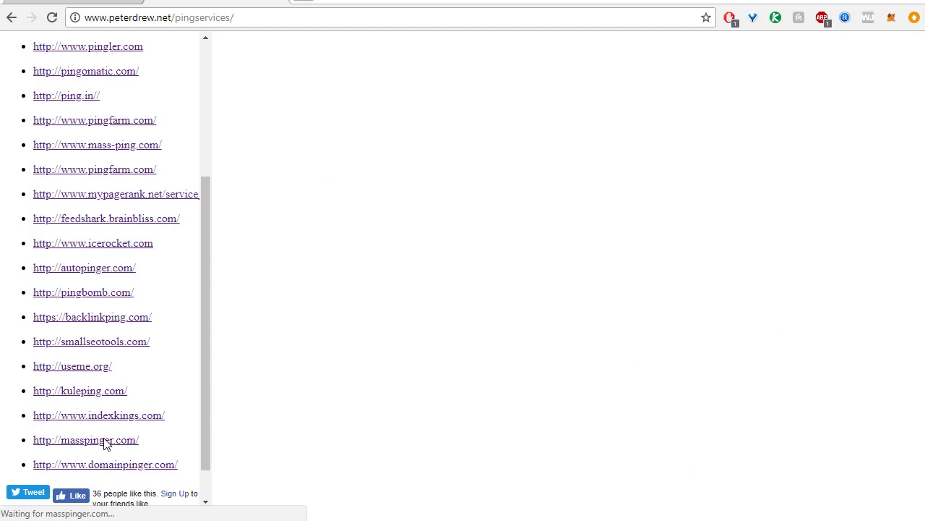
left_click(86, 440)
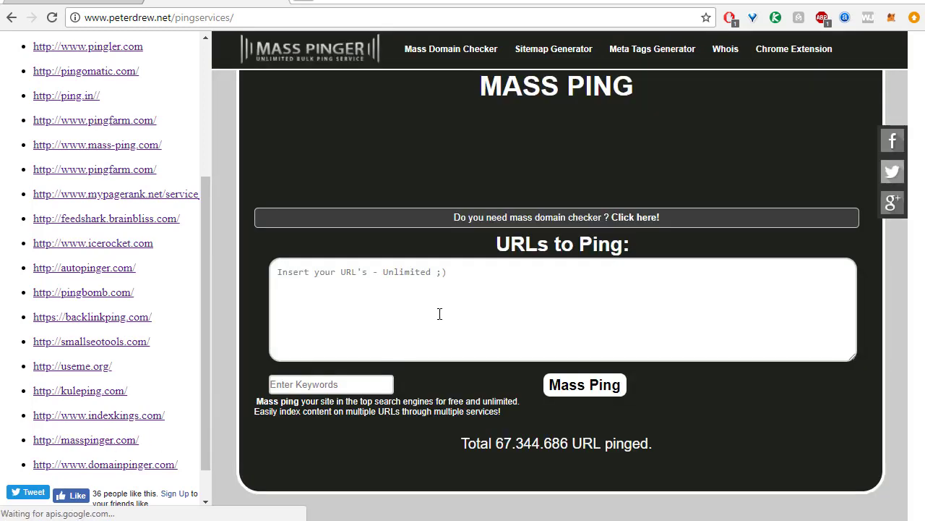
Submit the thirteen collected URLs to Mass Ping with keyword 'athleisure wear'.
scroll("up", 3)
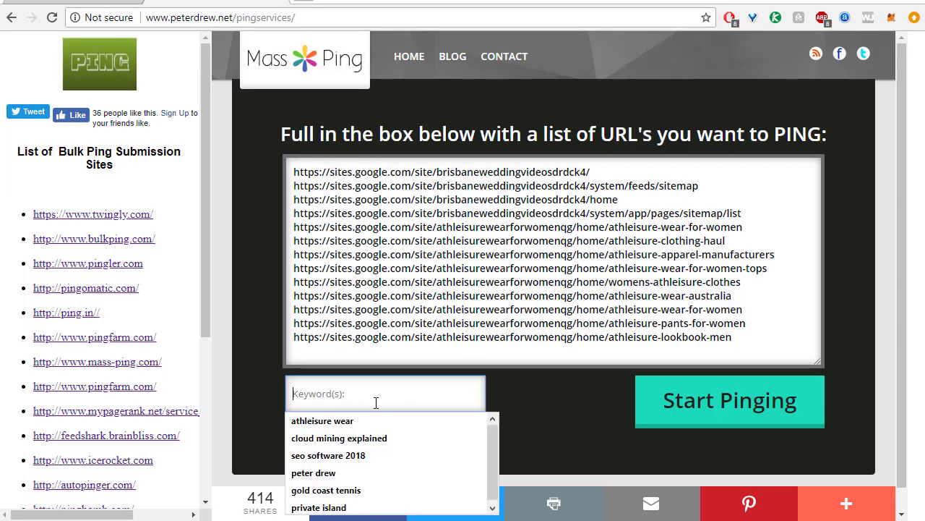
left_click(321, 419)
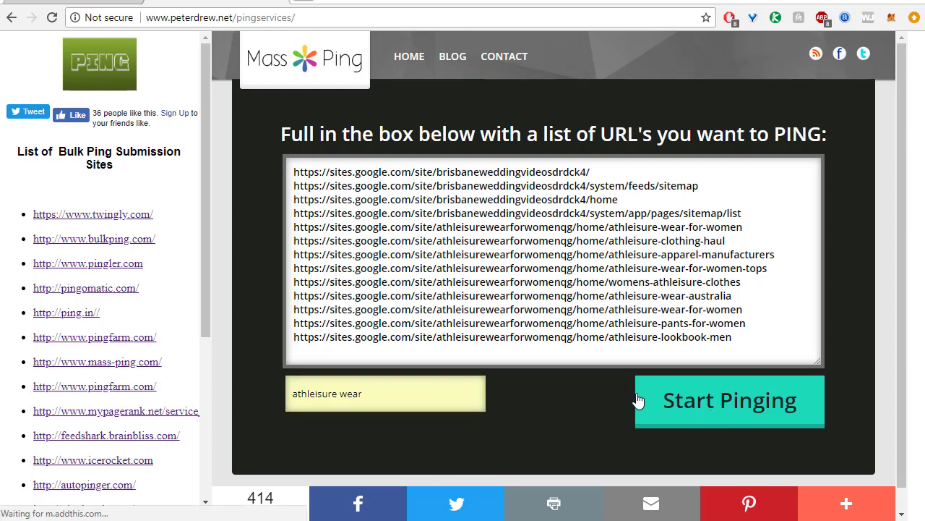
left_click(729, 399)
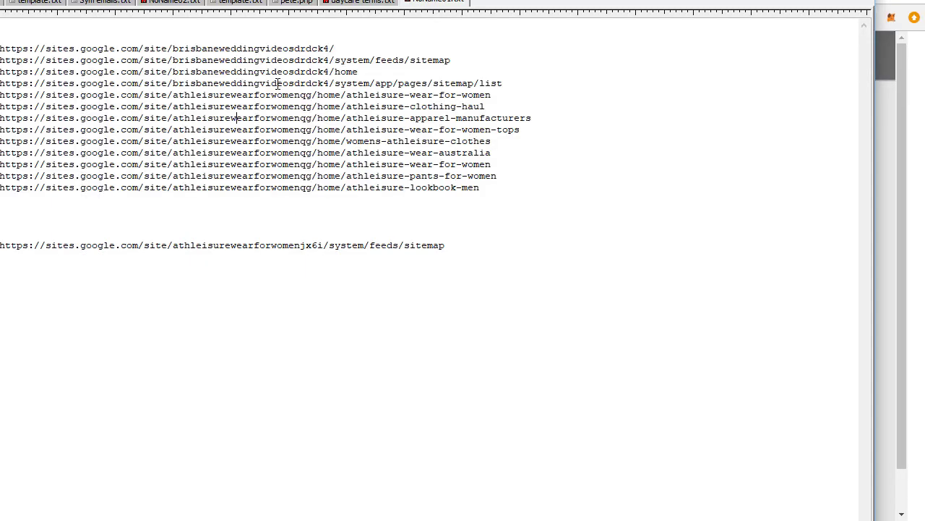
Place the Brisbane feeds sitemap link alone at the top of the links file.
scroll("up", 3)
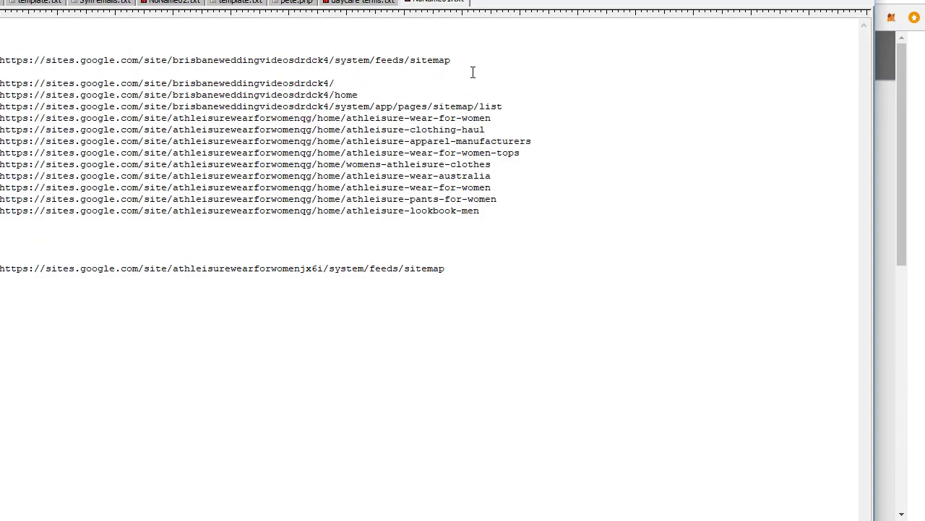
left_click(450, 60)
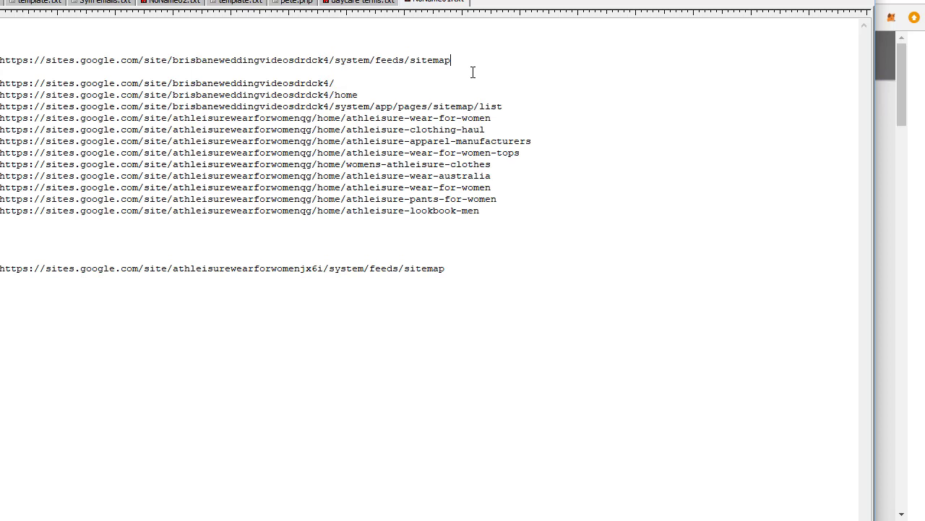